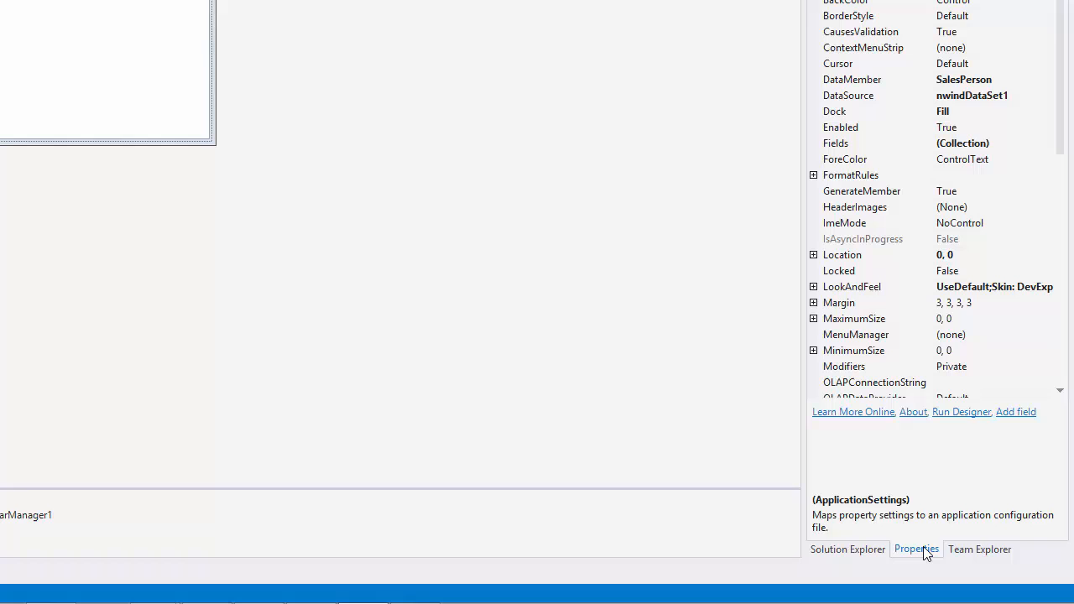
mouse_move(1047, 182)
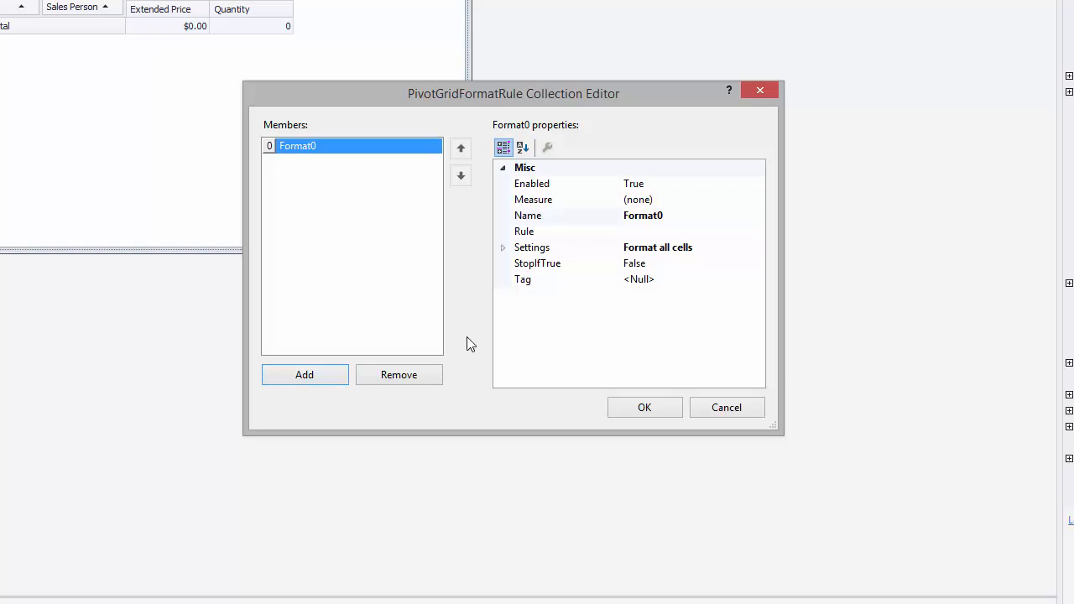
Give Format0 a value-based Between rule on fieldQuantity, 1500 to 2500, with a back colour.
left_click(758, 199)
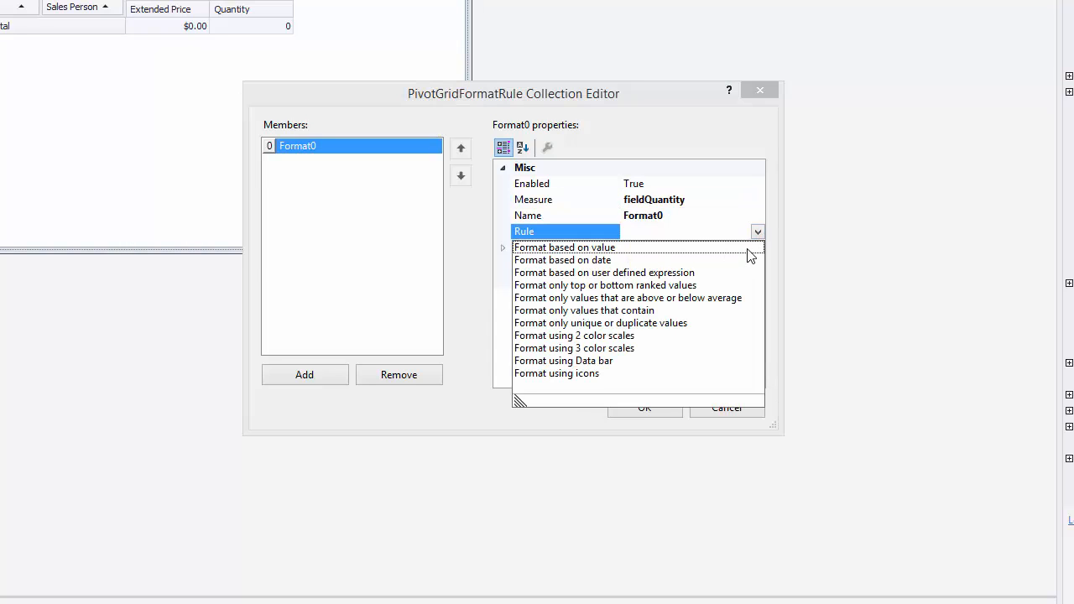
left_click(564, 246)
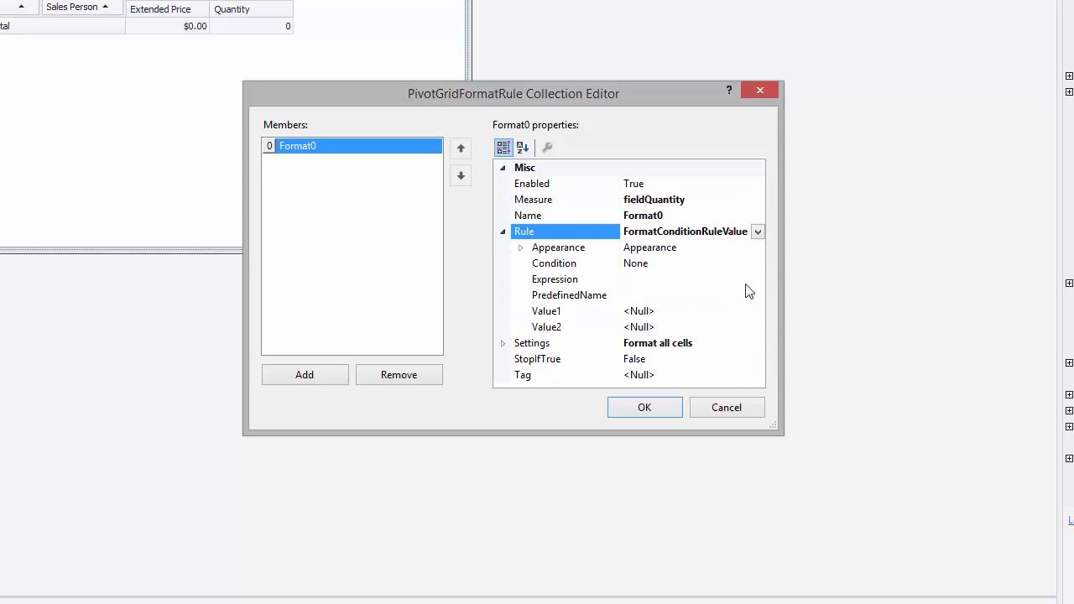
left_click(554, 262)
type("1500")
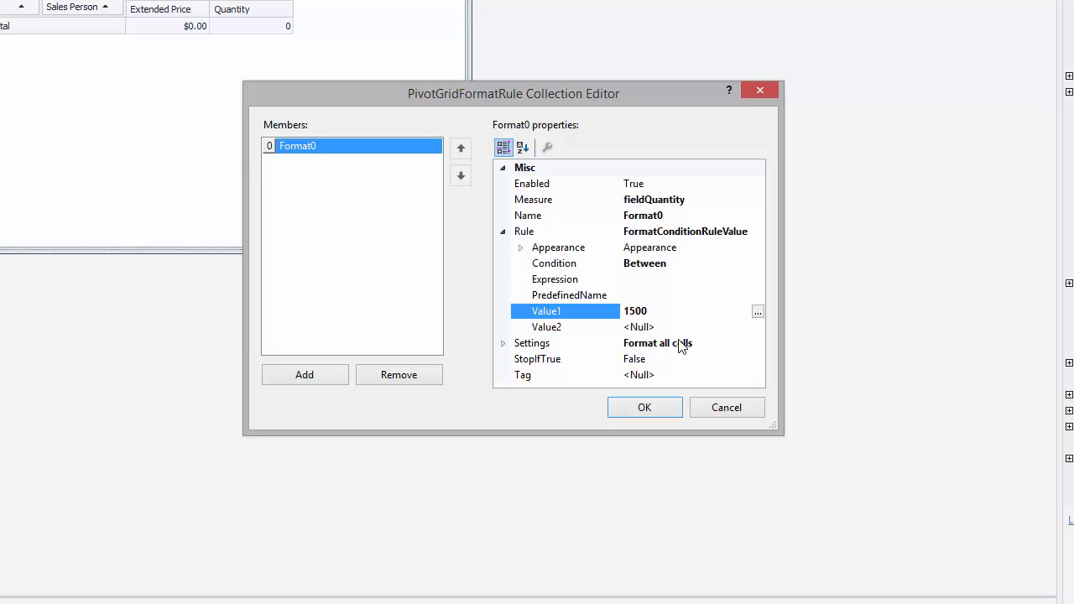
left_click(756, 327)
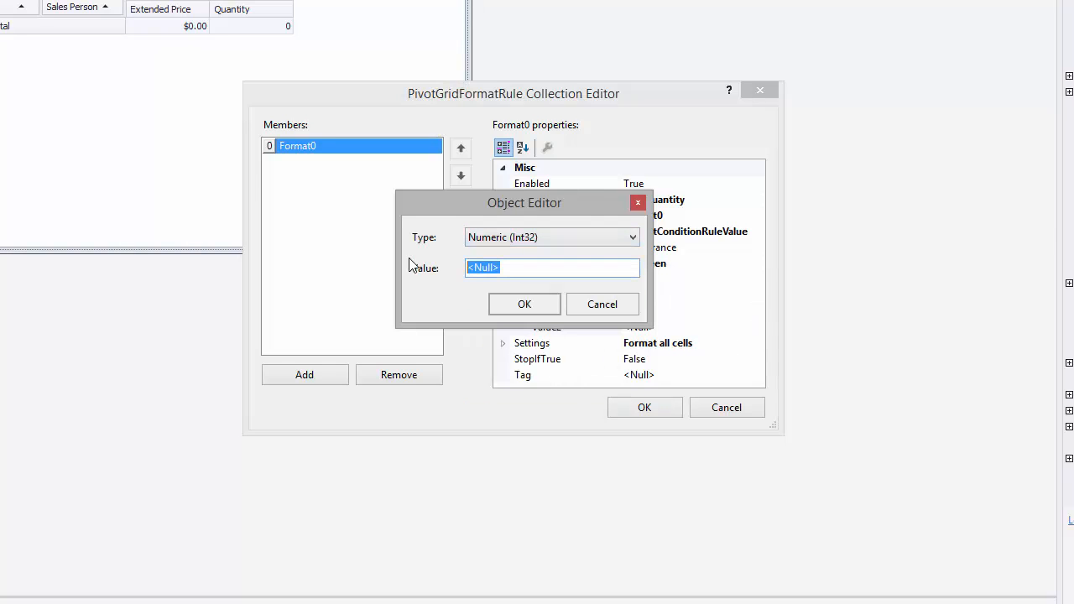
left_click(524, 304)
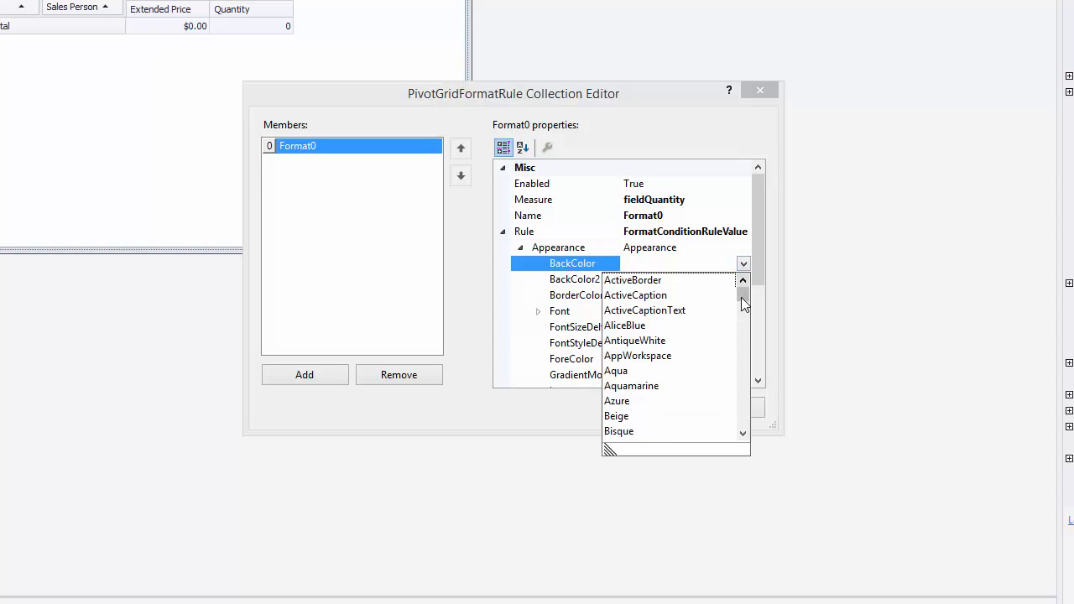
scroll("down", 3)
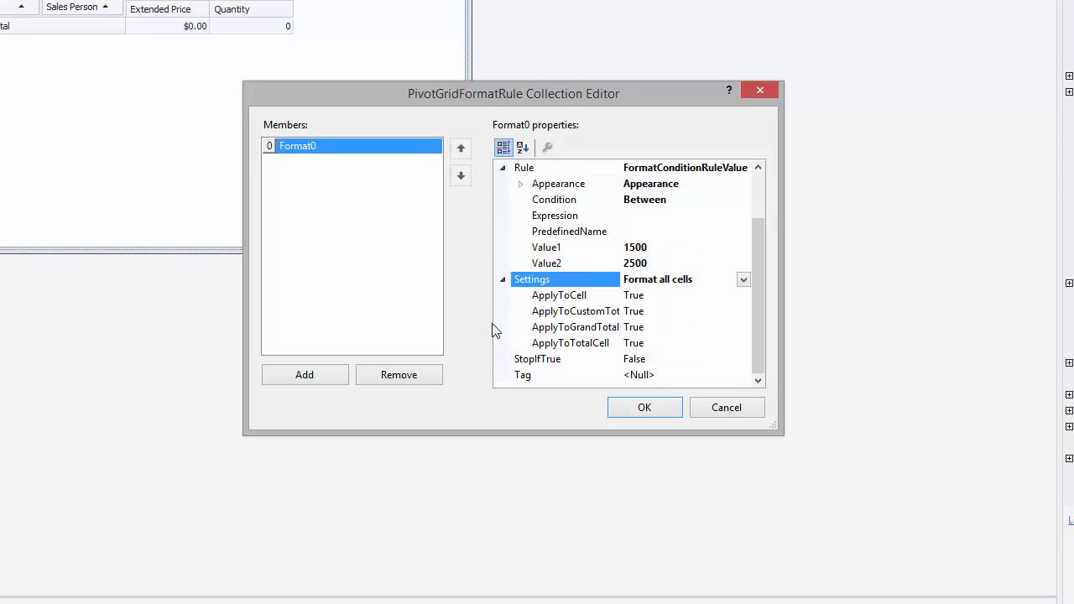
Stop Format0 applying to custom total cells and save the rule with OK.
left_click(742, 311)
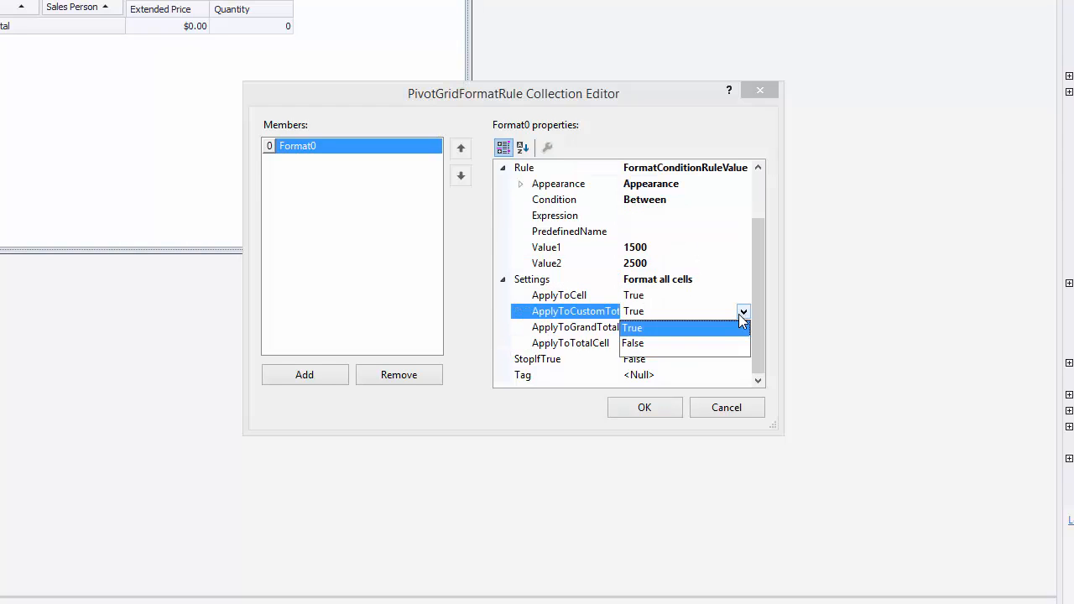
left_click(633, 343)
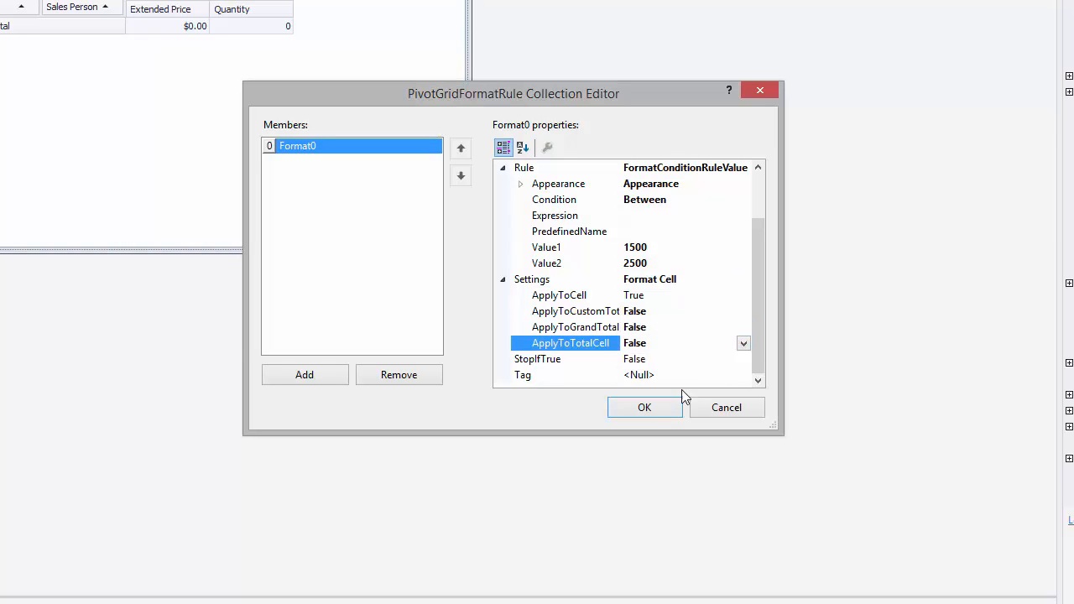
left_click(645, 408)
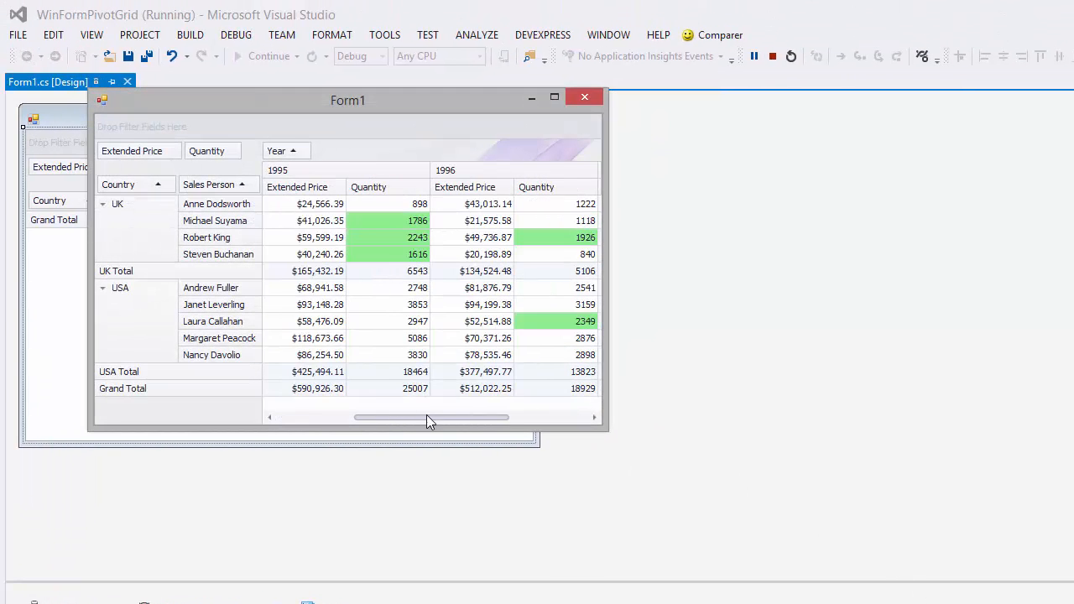
Scroll the running grid to other years, then close Form1.
left_click_drag(428, 417, 353, 417)
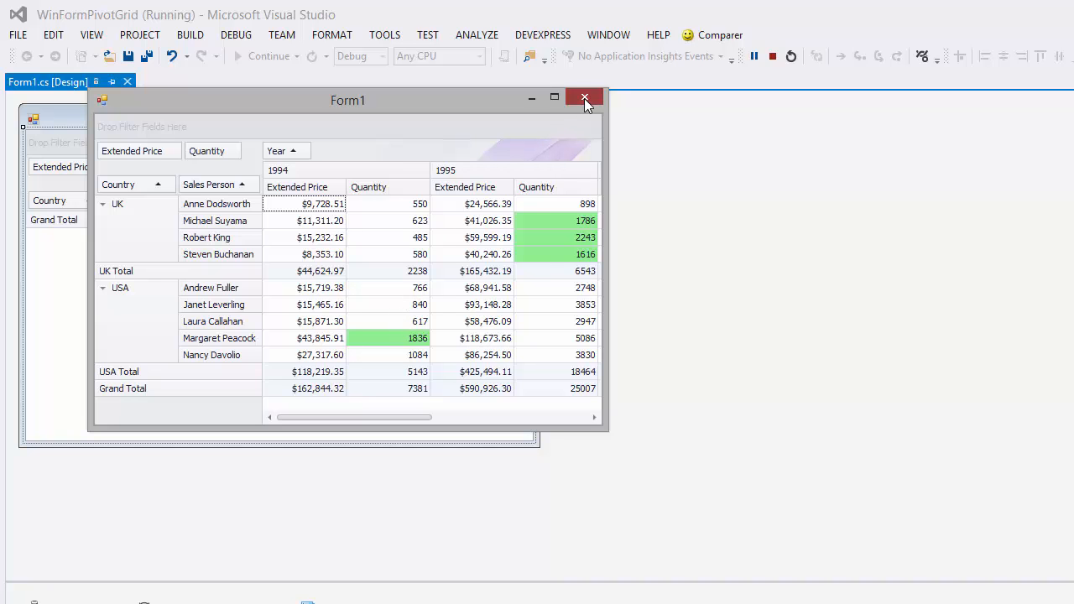
left_click(585, 98)
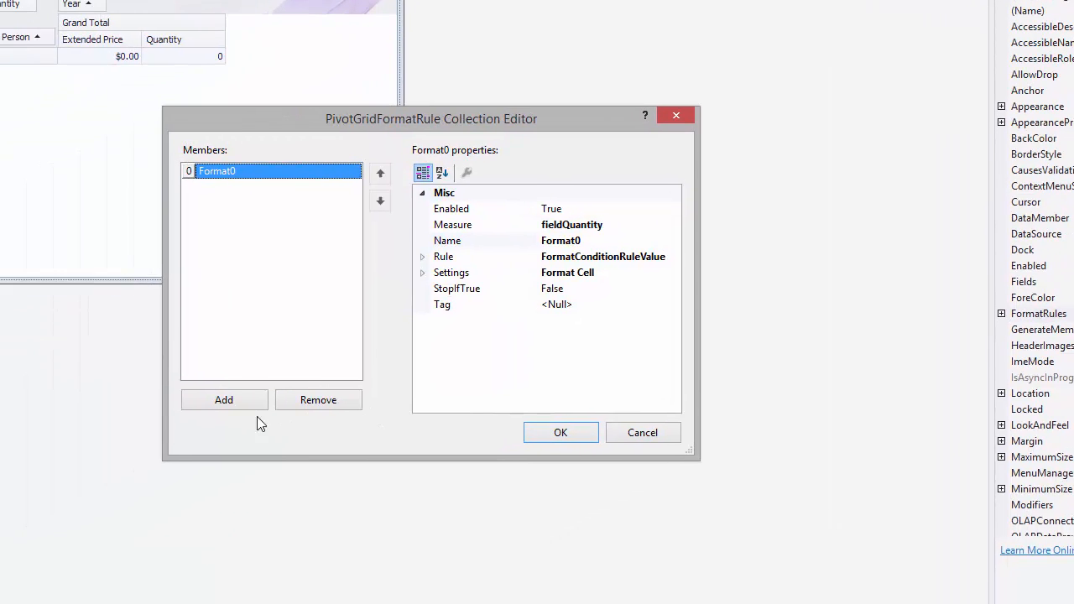
Add Format1 as a top-ranked values rule on the Extended Price measure.
left_click(224, 399)
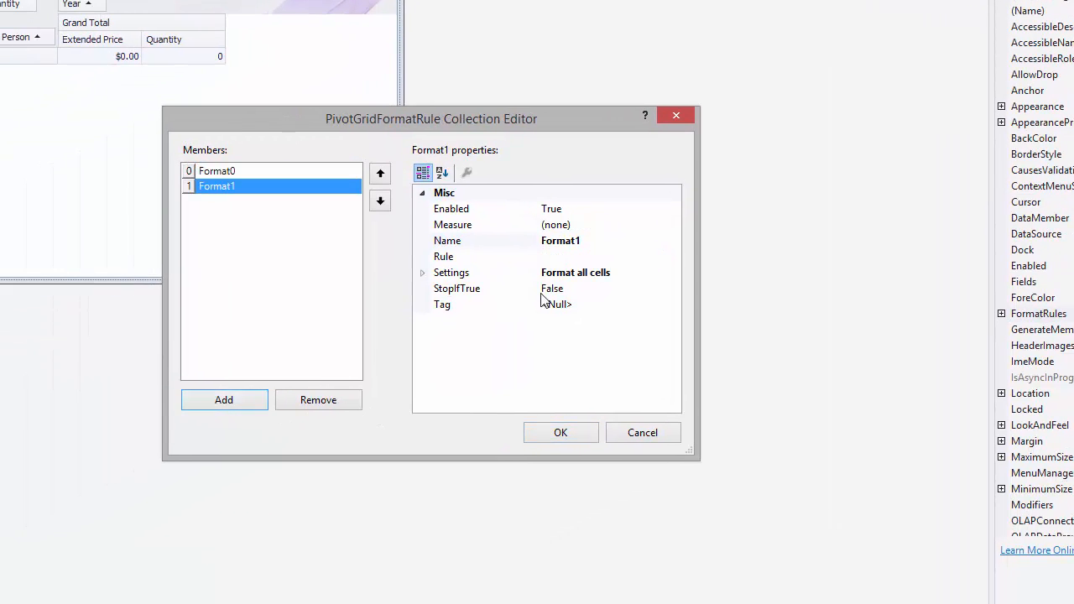
left_click(673, 224)
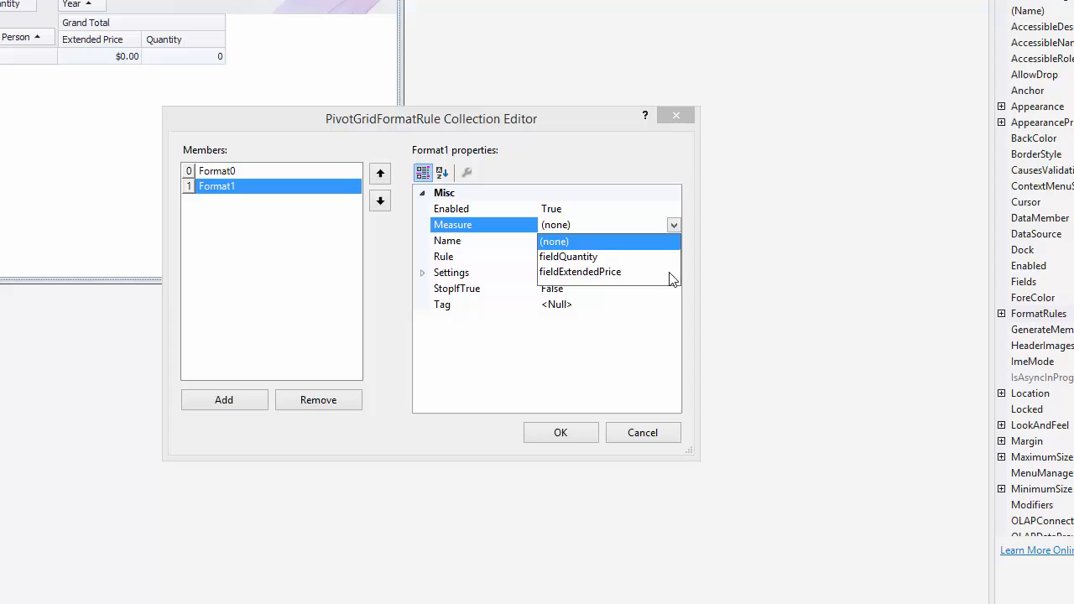
left_click(674, 256)
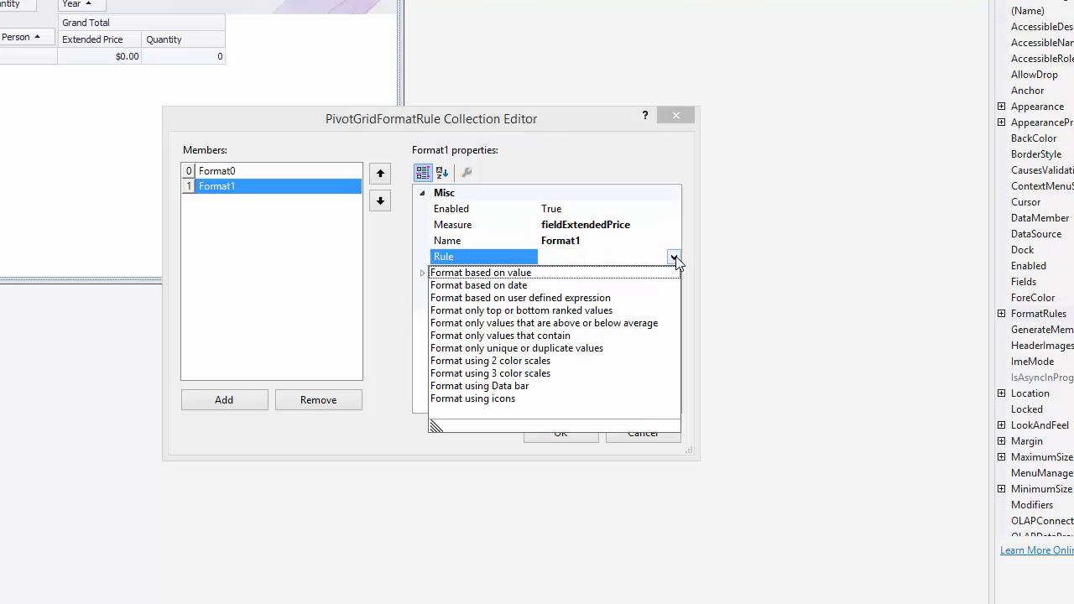
left_click(521, 310)
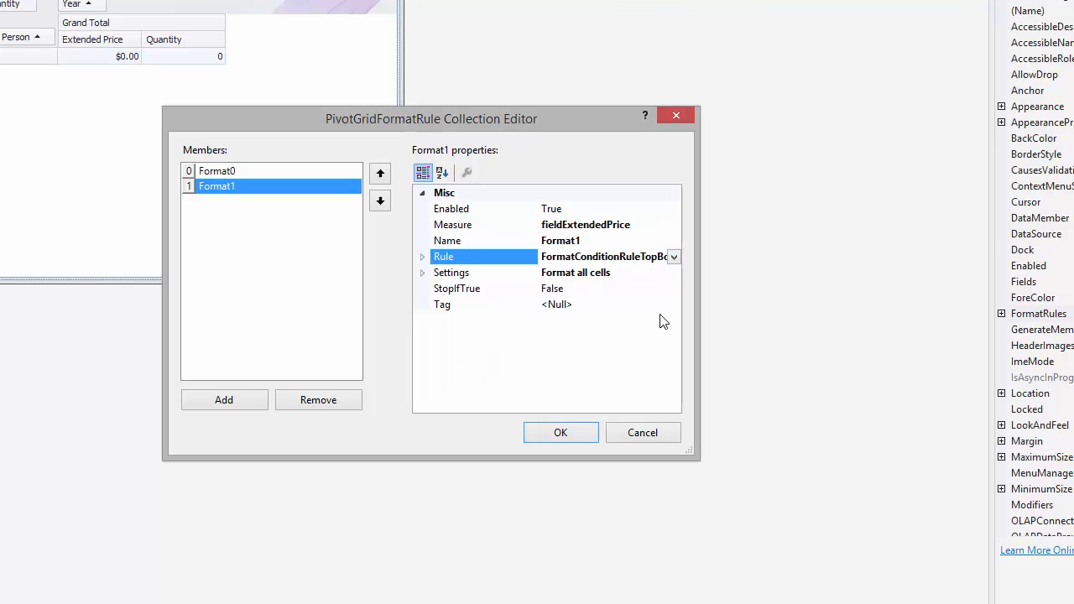
Set Format1's rank to 5 with the Yellow Fill with Yellow Text appearance.
left_click(423, 256)
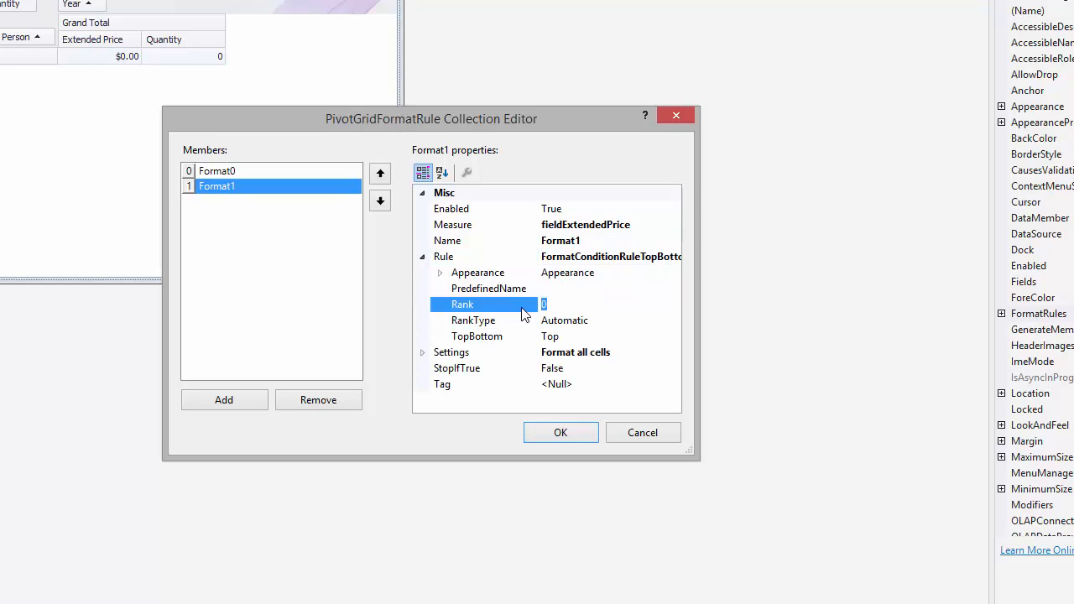
type("5")
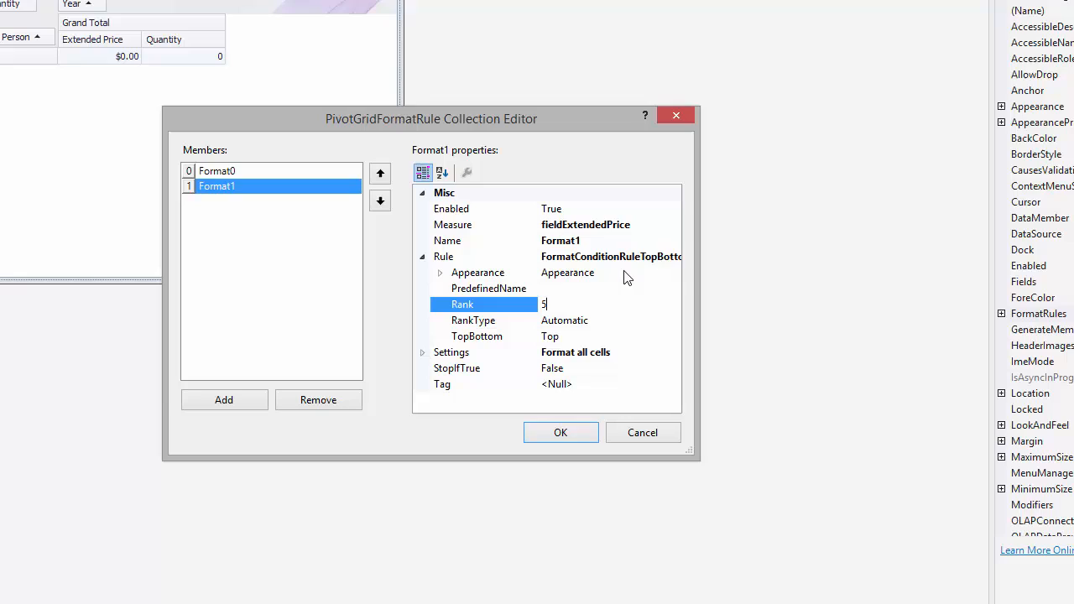
left_click(674, 289)
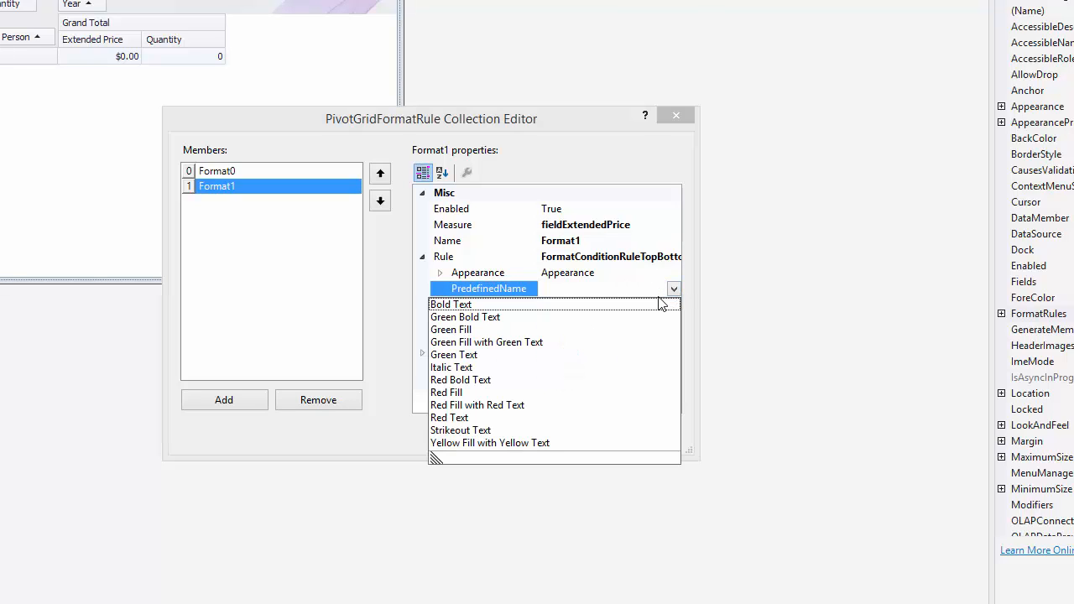
mouse_move(654, 411)
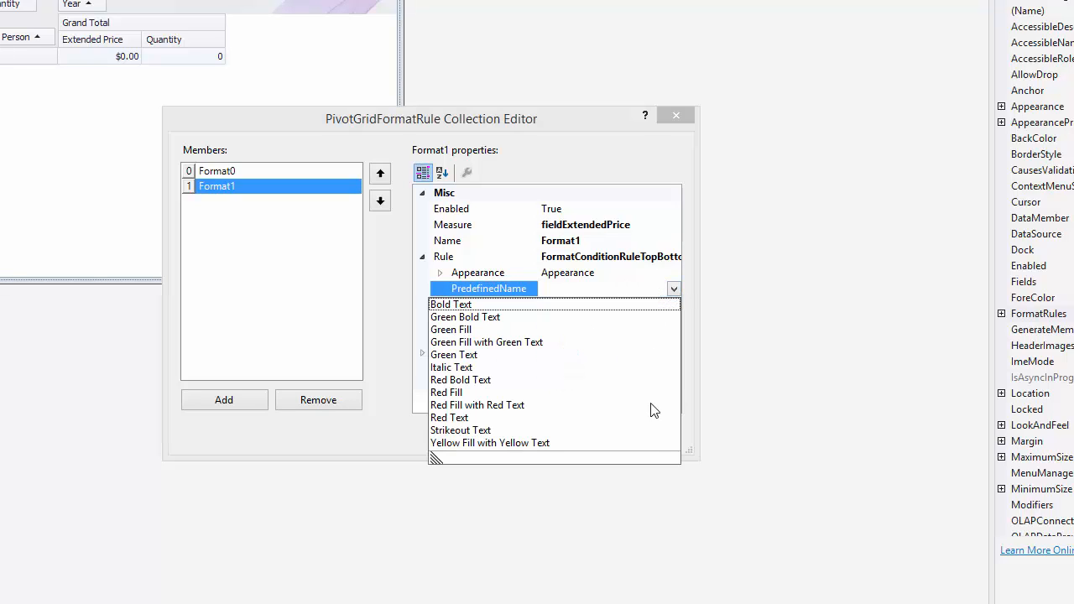
left_click(490, 443)
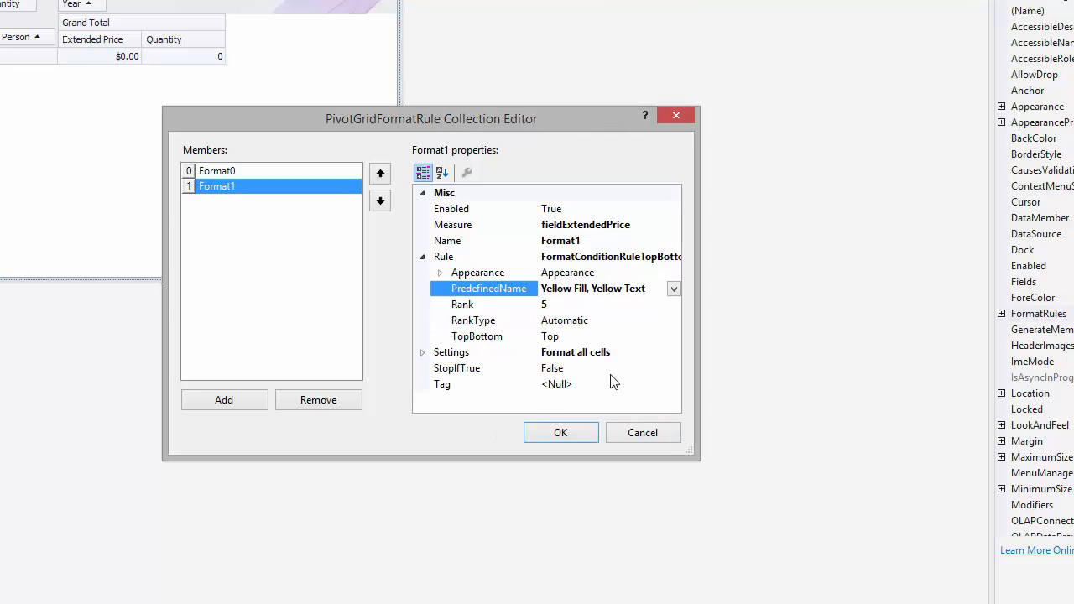
Target Format1 at Order Year by fieldSalesPerson cells, confirm with OK, and run the form.
left_click(674, 352)
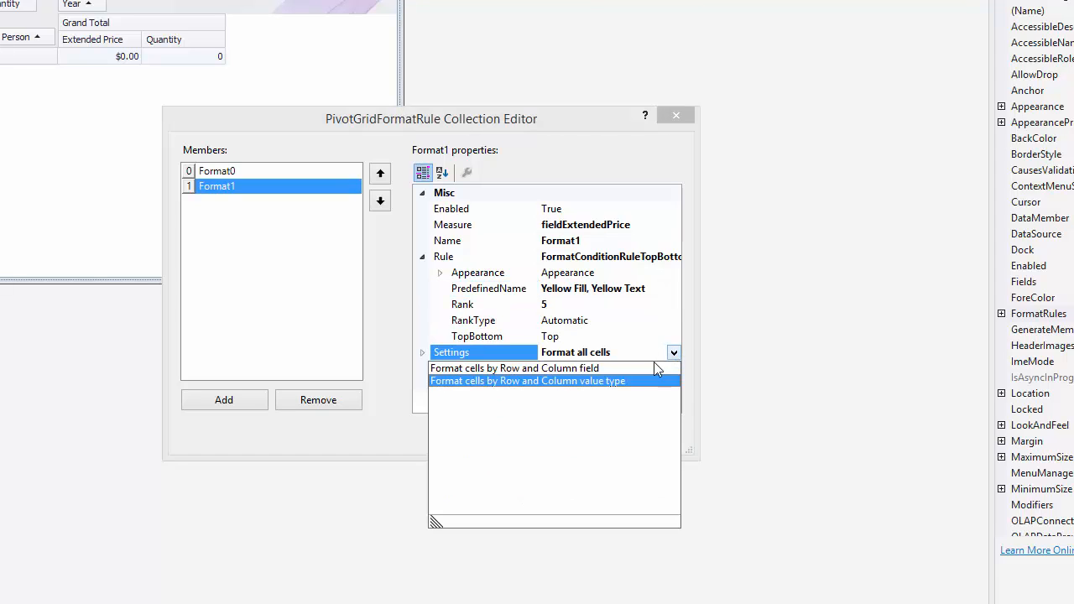
left_click(528, 380)
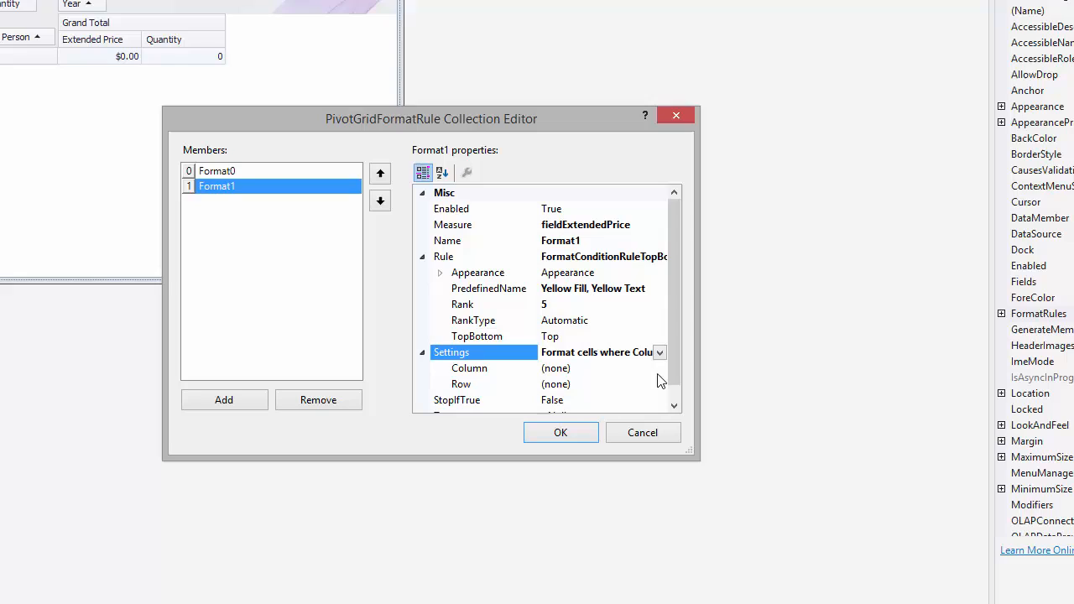
left_click(659, 384)
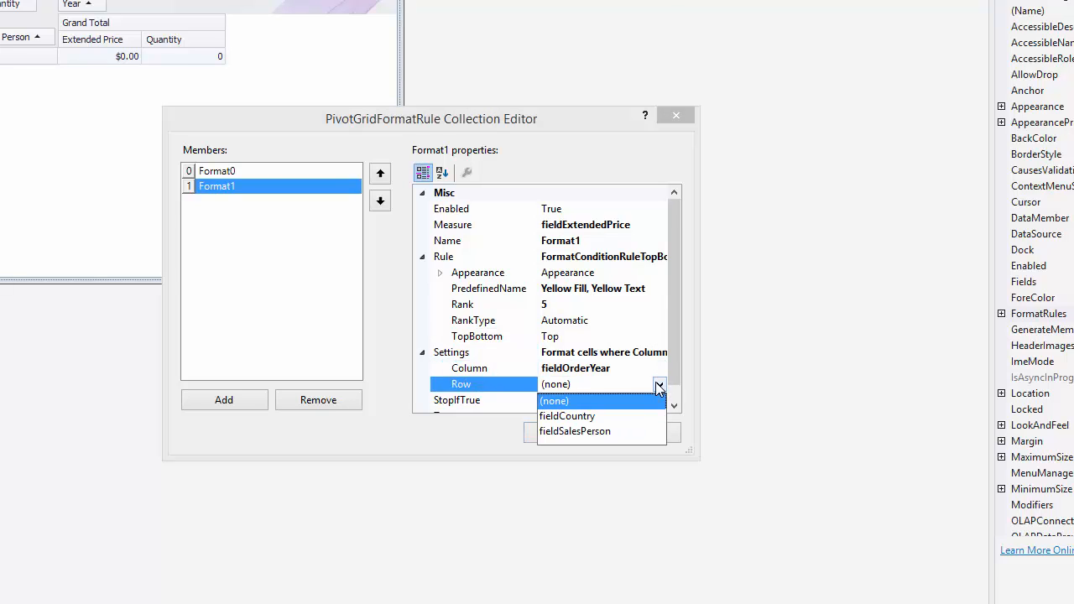
left_click(575, 431)
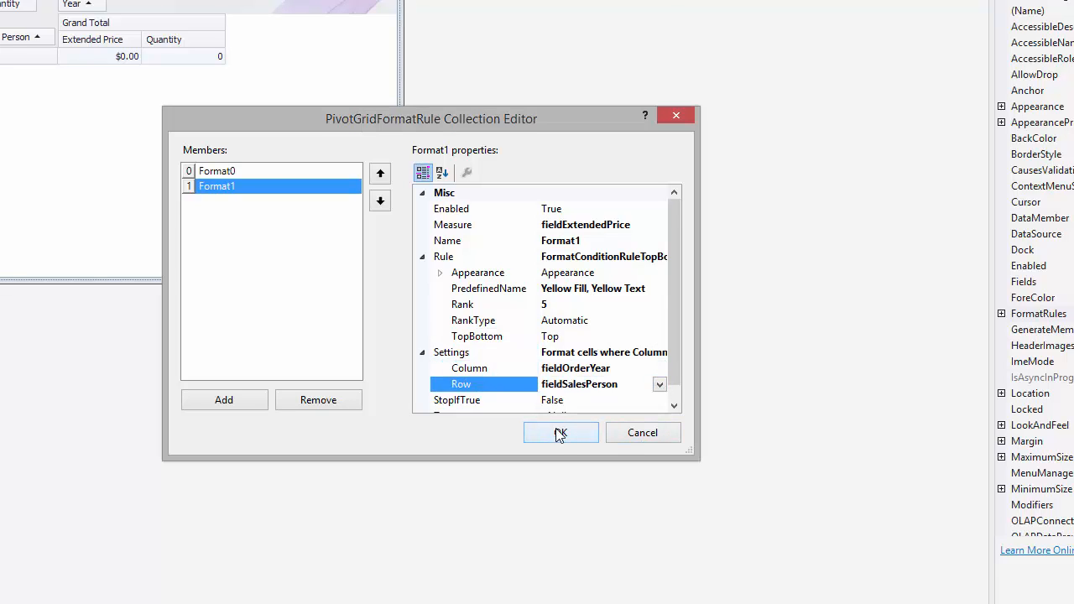
left_click(561, 432)
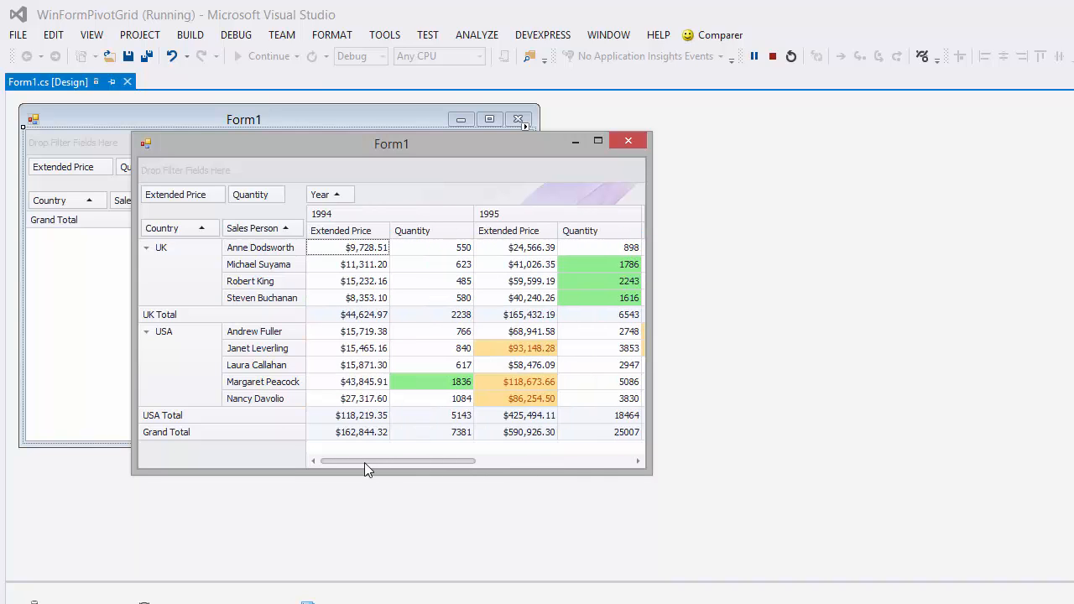
left_click(628, 140)
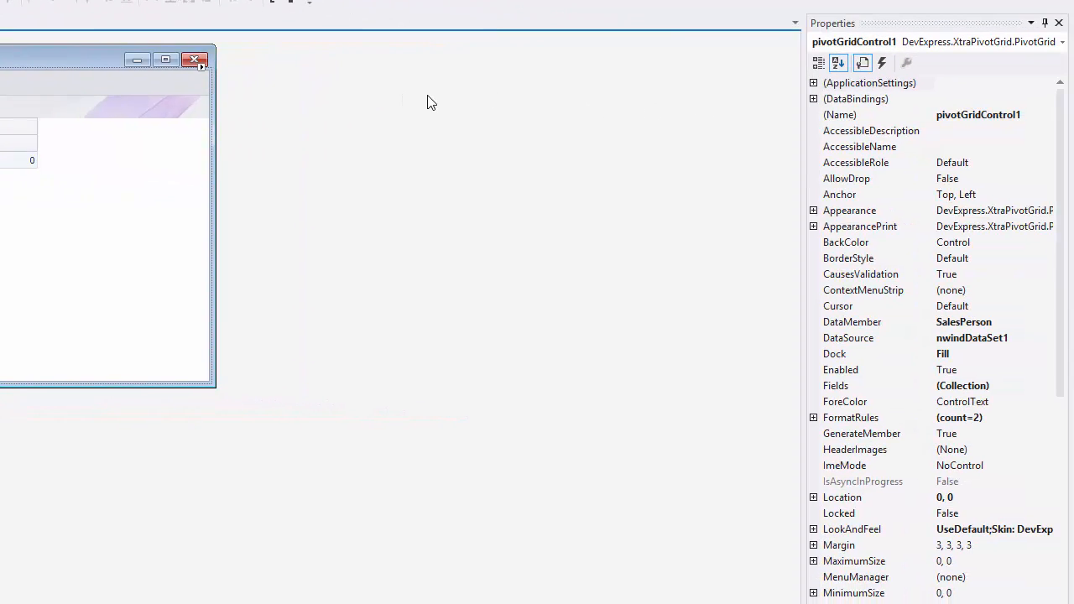
Select the pivot grid and expand its OptionsMenu properties.
left_click(869, 82)
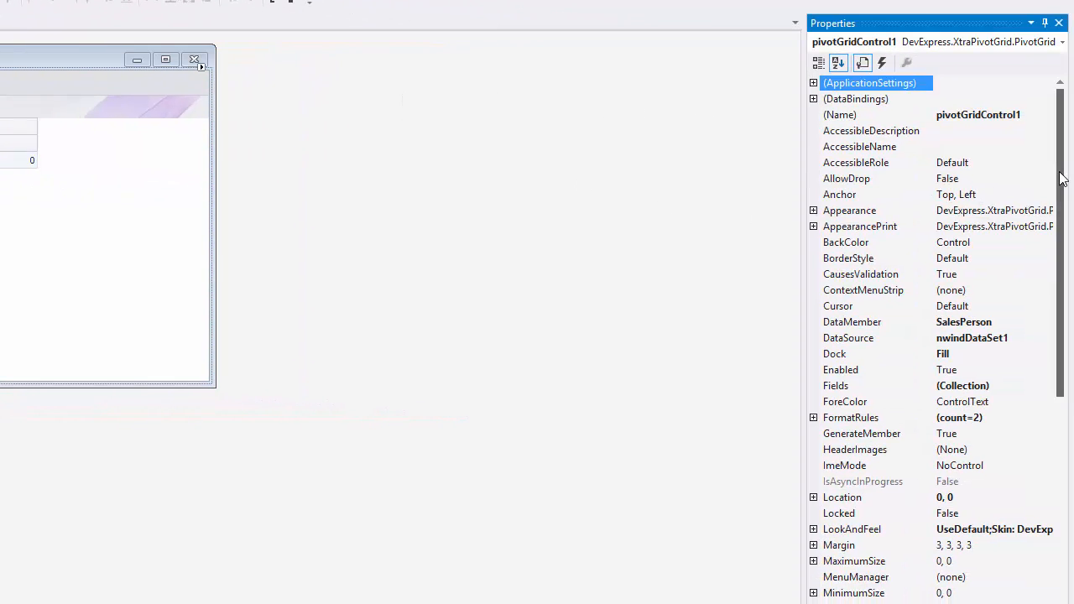
scroll("down", 3)
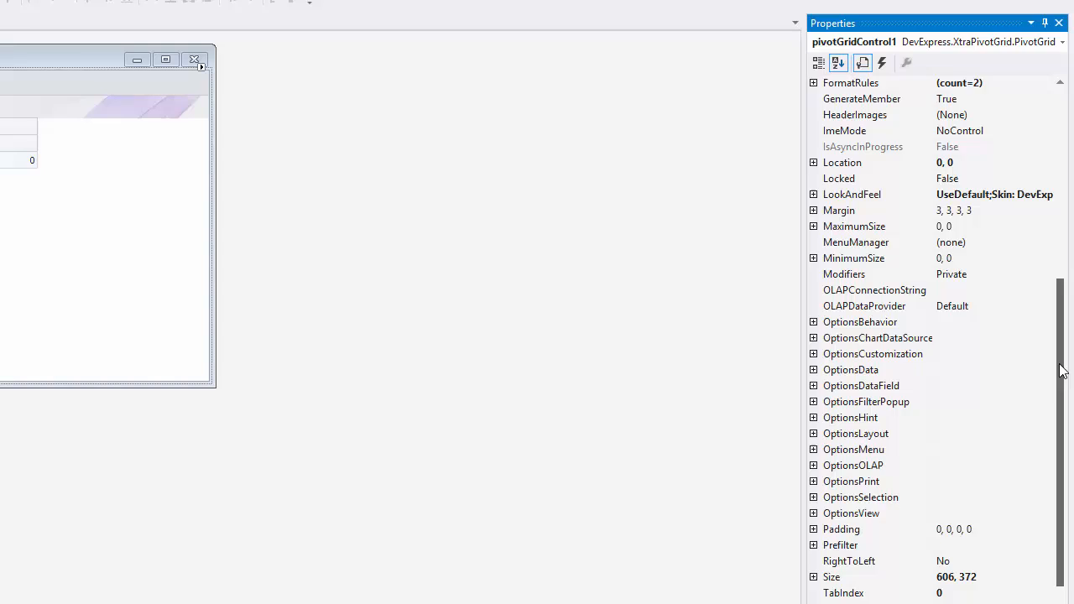
scroll("down", 3)
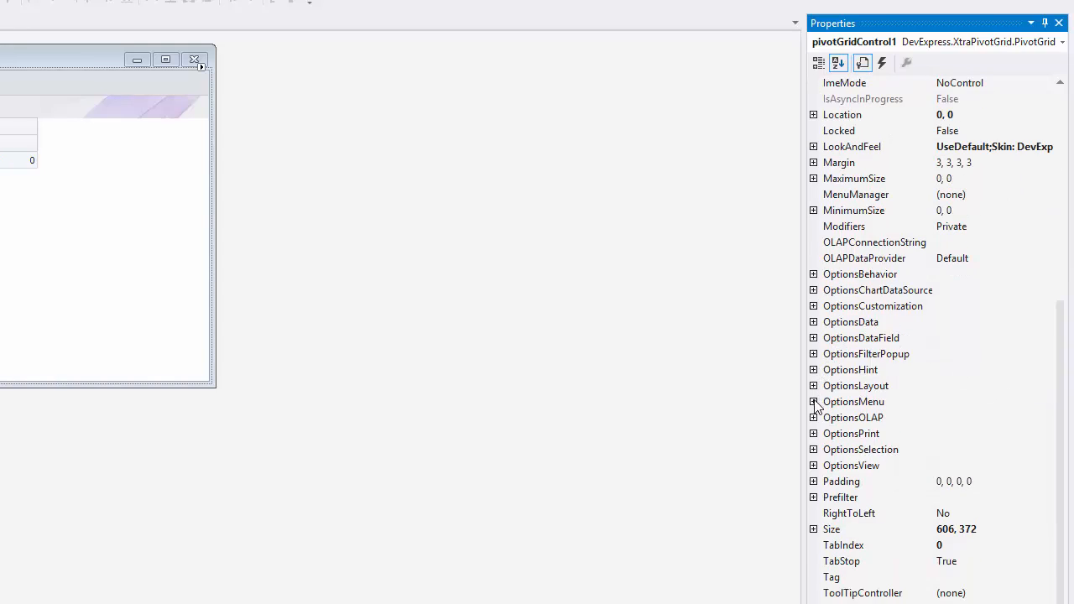
left_click(812, 401)
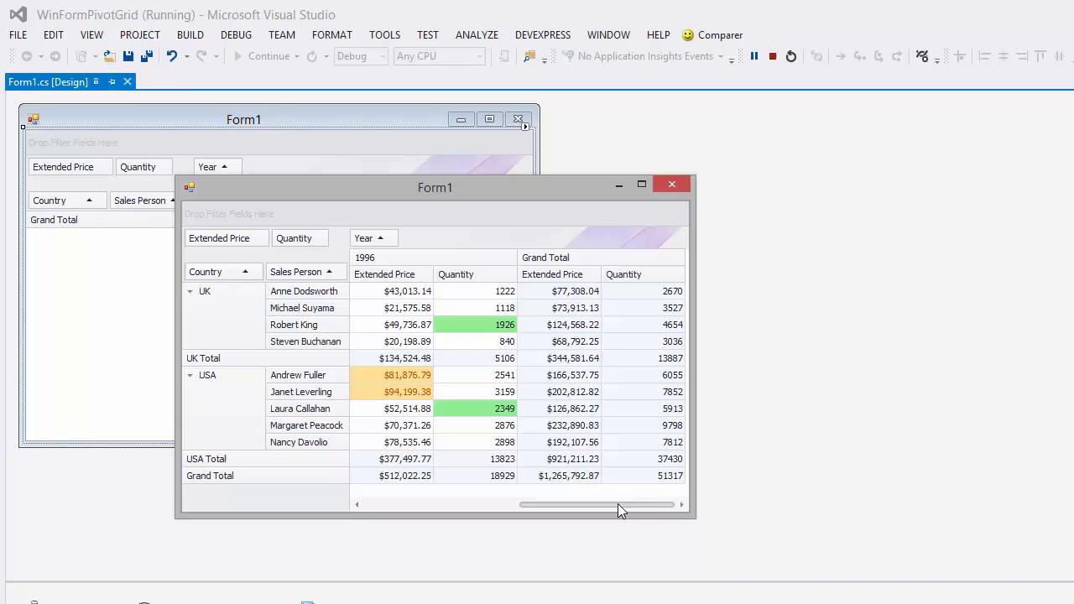
Right-click a Grand Total Extended Price cell to show its format rules menu.
right_click(546, 299)
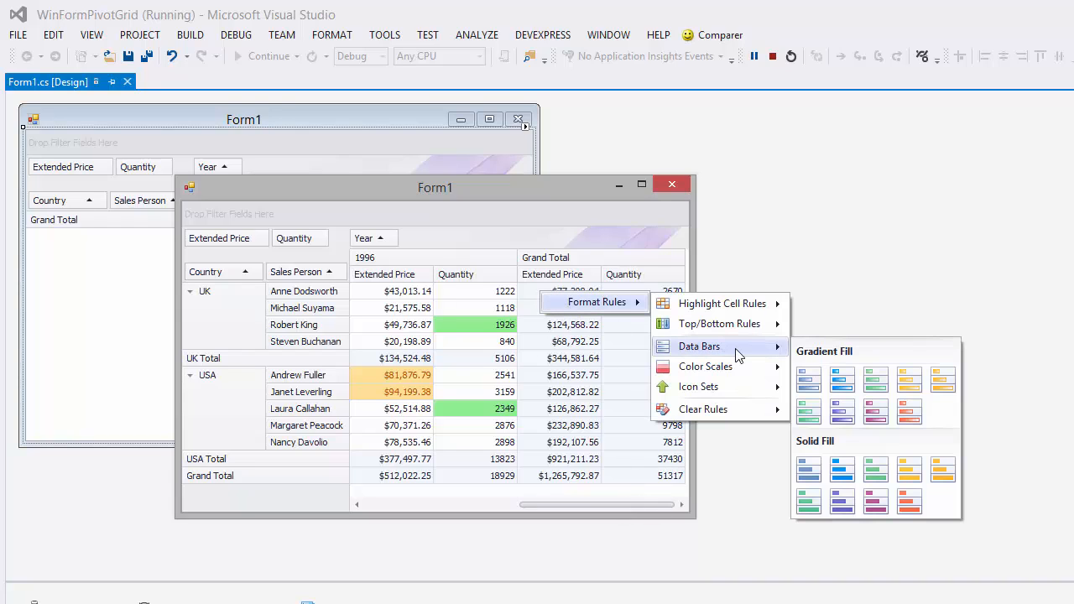
mouse_move(705, 367)
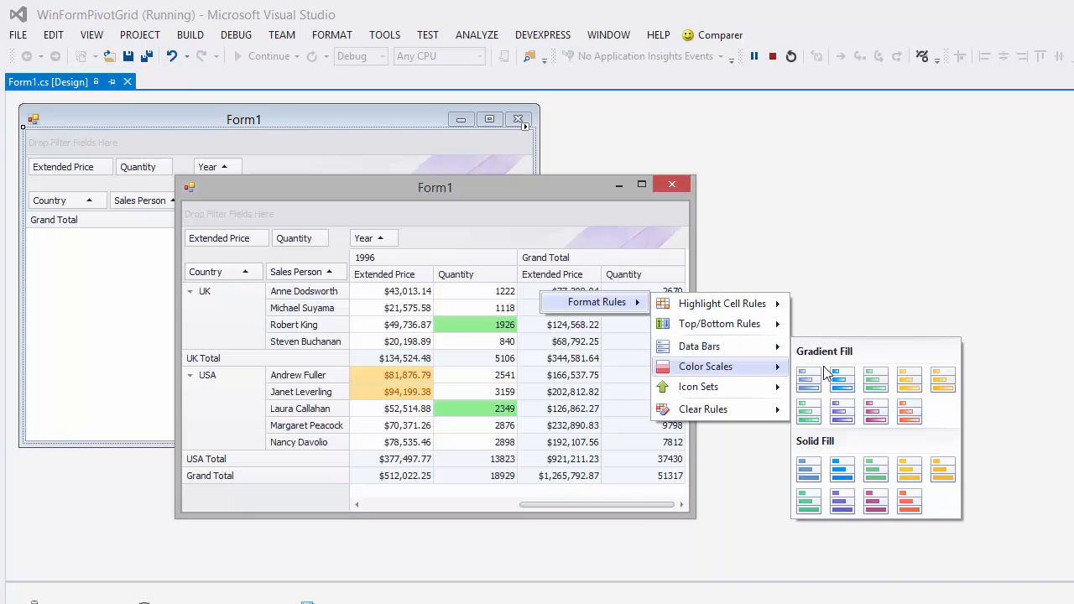
mouse_move(699, 346)
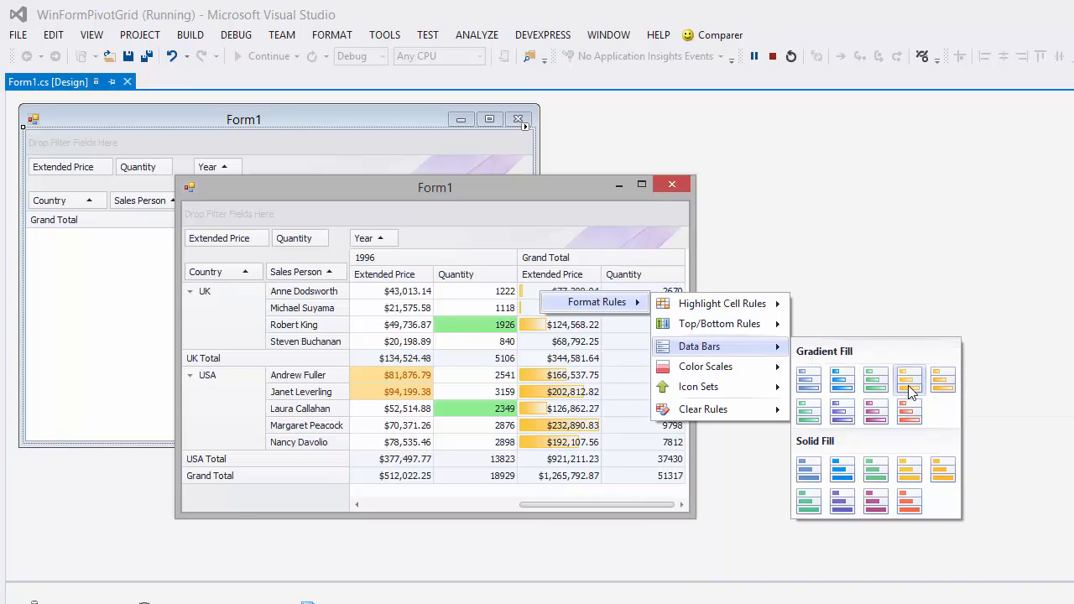